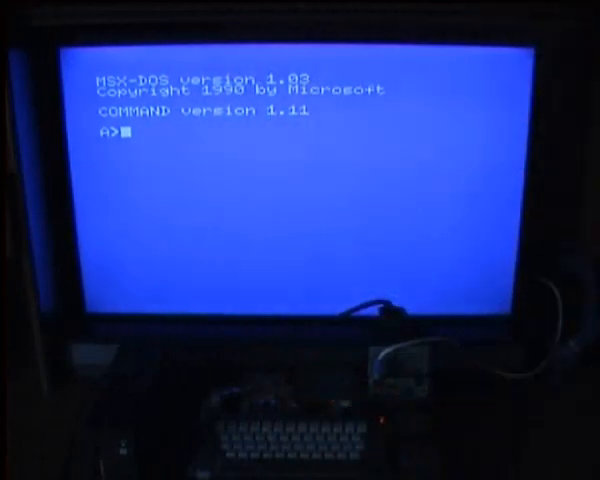
Start the web server with 'ws 0 /www', serving the www folder on drive A as site root.
type("ws")
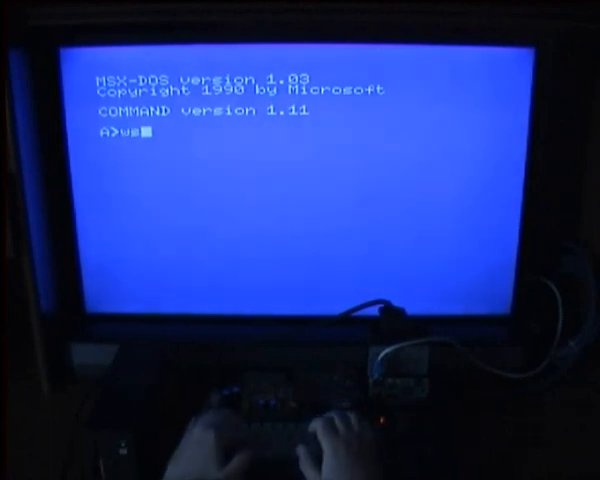
type("0")
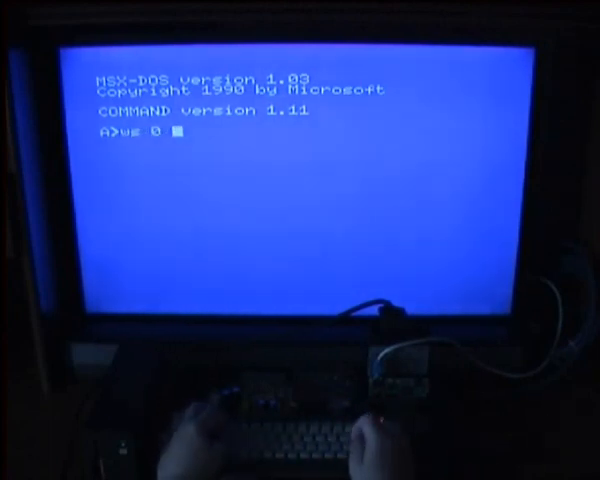
type("/www")
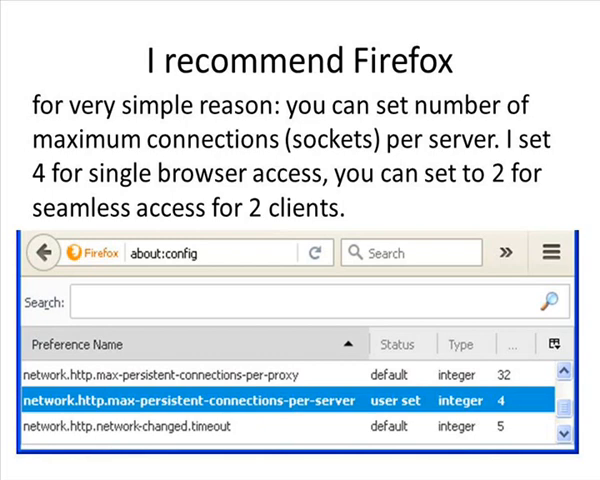
Advance to the slide explaining the MSX webserver 1.0 Server identification header.
key("Right")
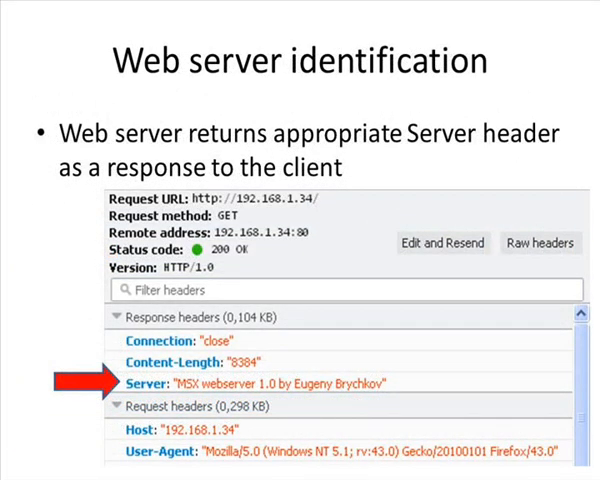